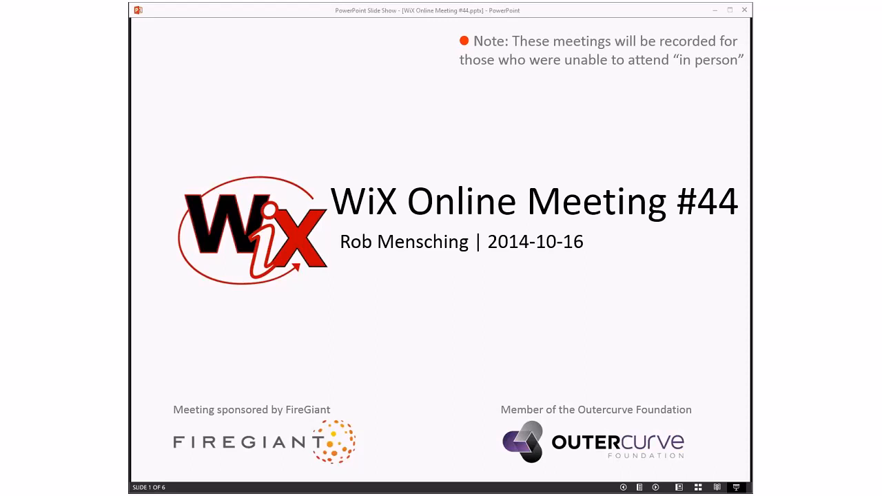
Step: Advance the WiX Online Meeting #44 slide show to slide 2, Agenda
key(right)
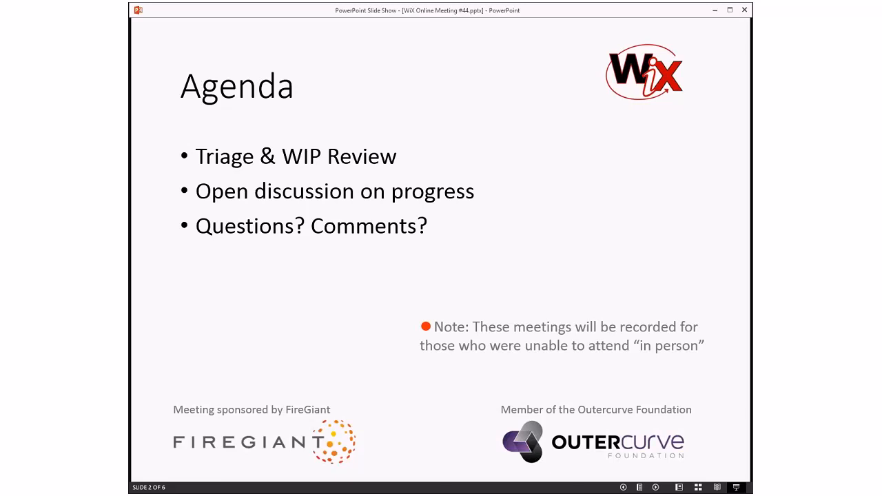
Step: Switch to the wixtoolset.org issues page filtered to the four untriaged issues
key(right)
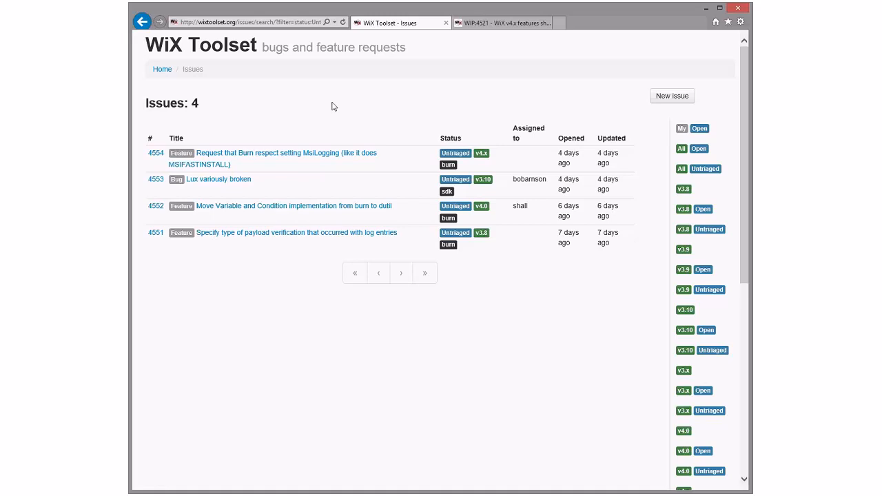
mouse_move(283, 232)
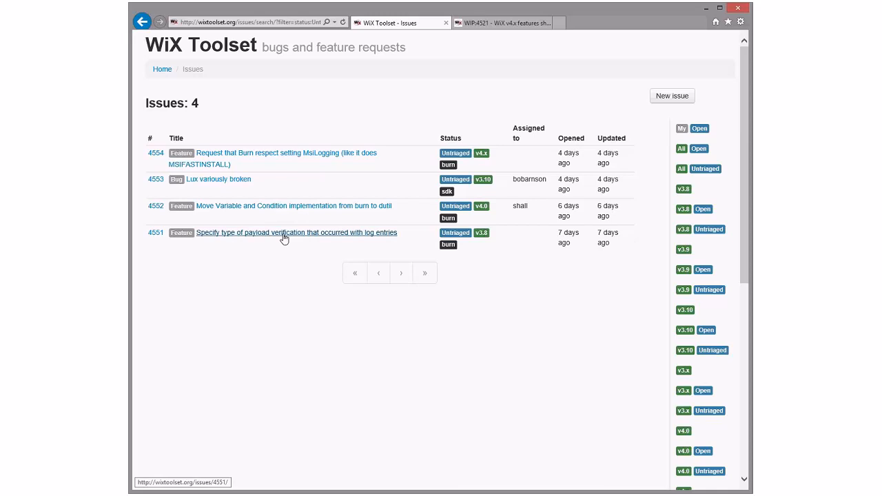
Step: Open feature issue 4551 on logging the payload verification type
click(296, 232)
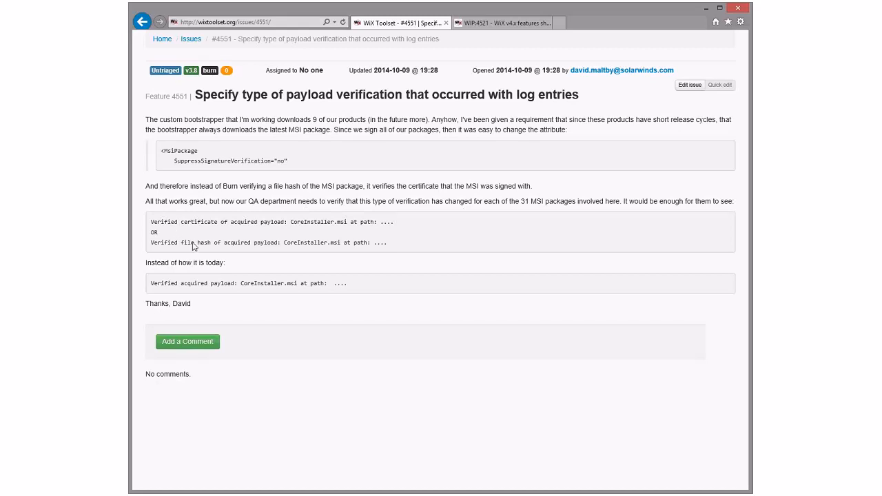
mouse_move(313, 268)
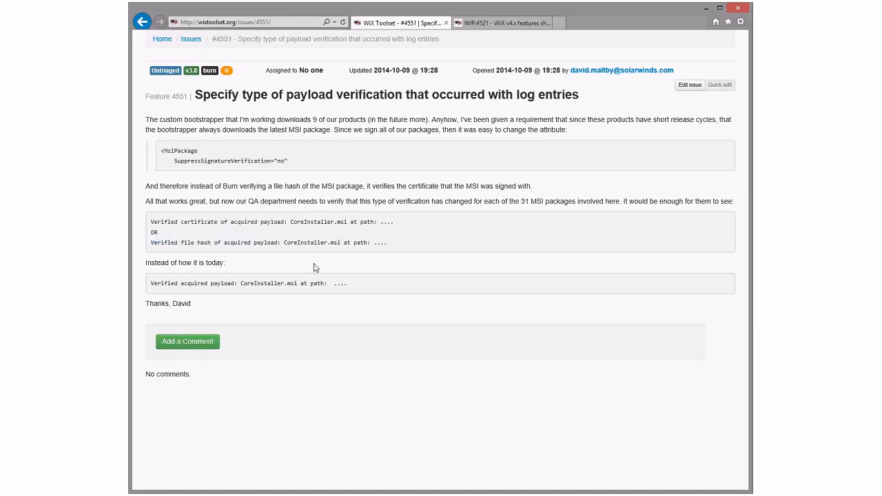
mouse_move(265, 243)
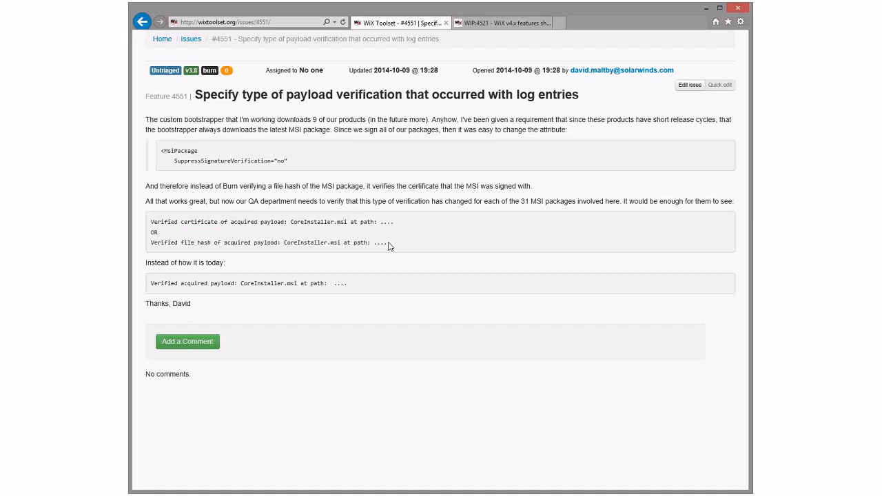
mouse_move(393, 154)
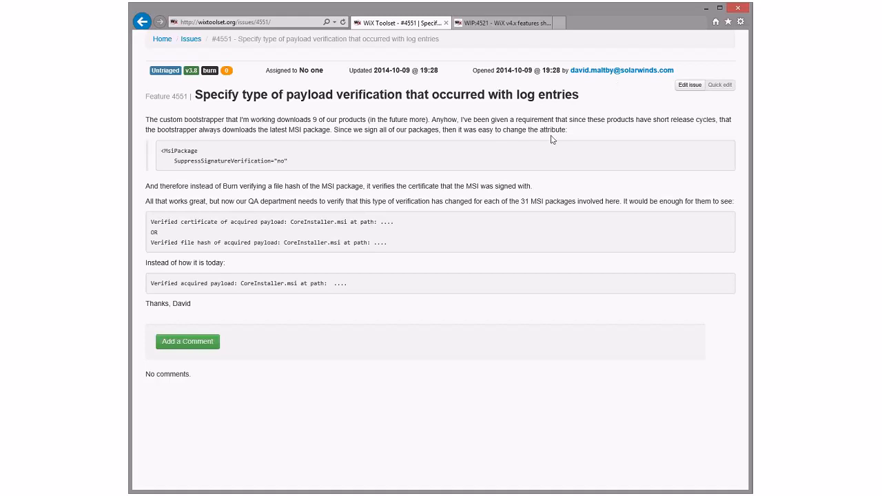
mouse_move(547, 143)
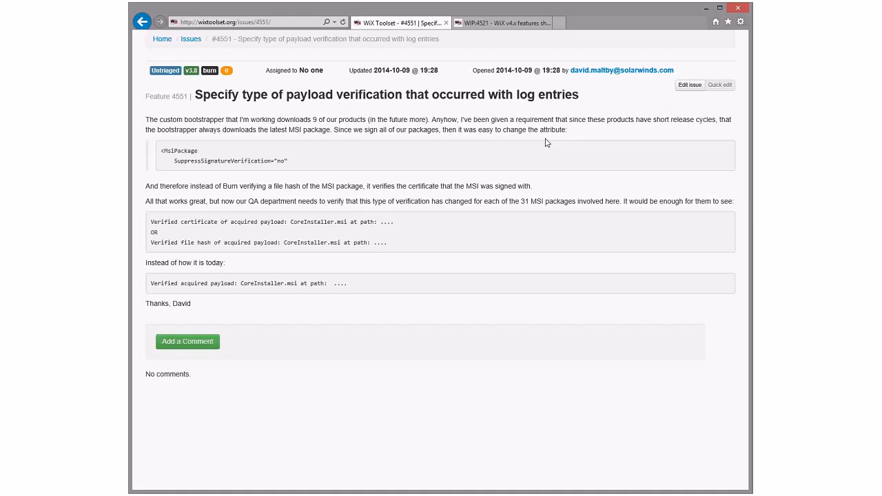
mouse_move(591, 134)
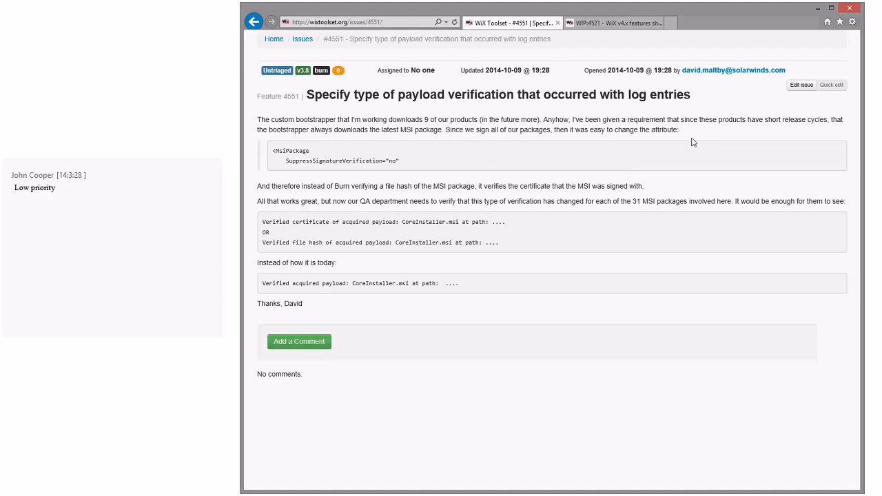
mouse_move(709, 135)
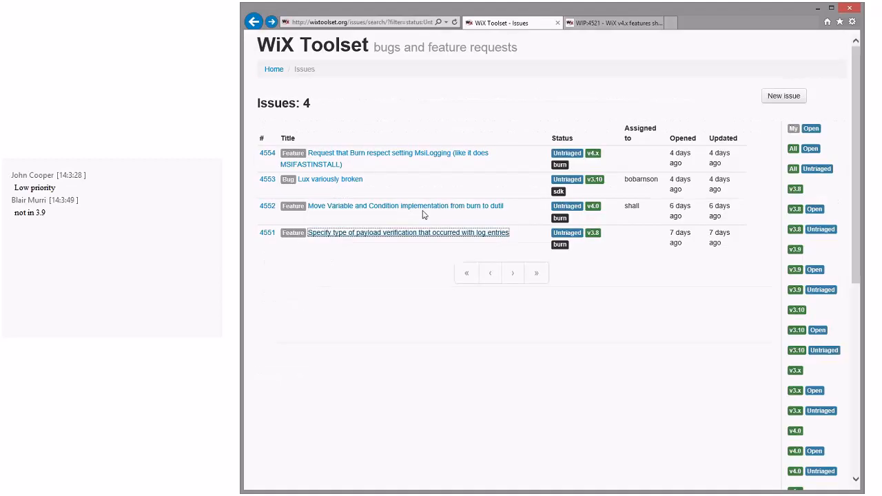
Step: Open issue 4552 on moving Variable and Condition code to dutil and select its title
click(405, 205)
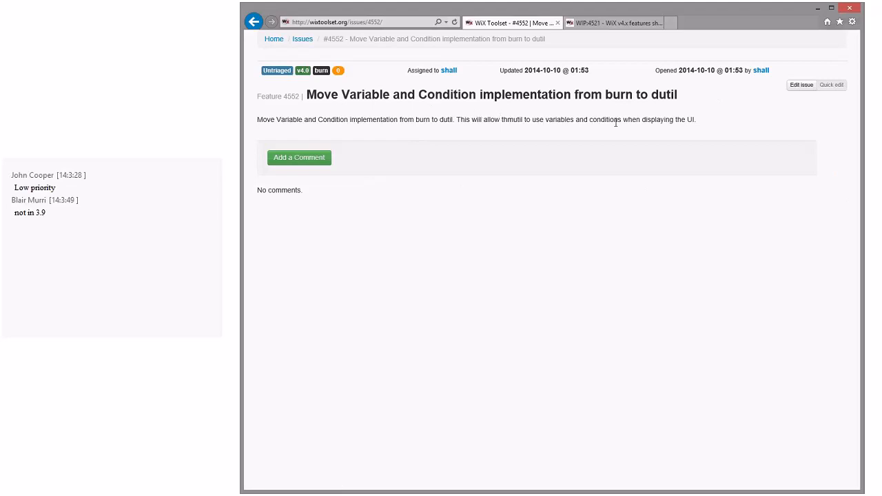
mouse_move(557, 131)
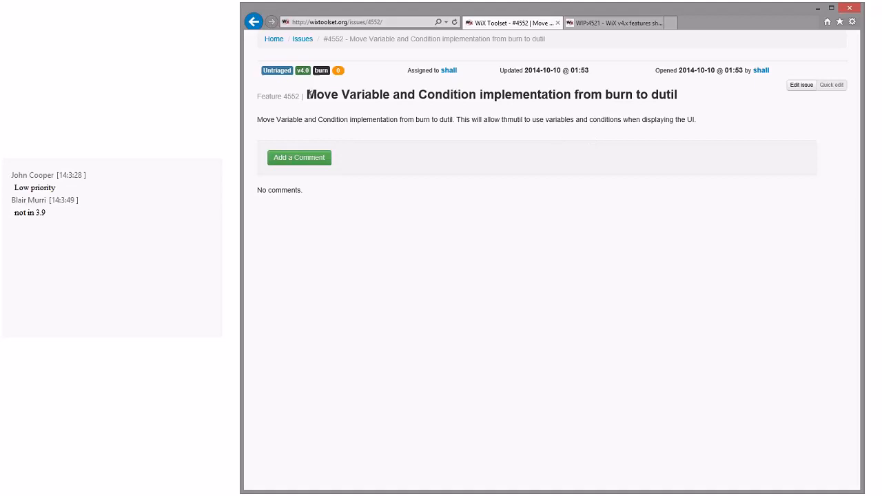
triple_click(492, 94)
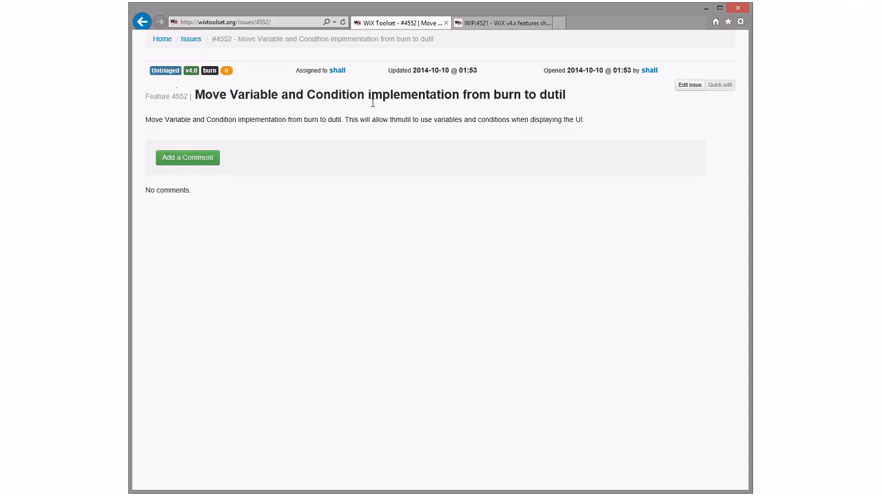
mouse_move(463, 107)
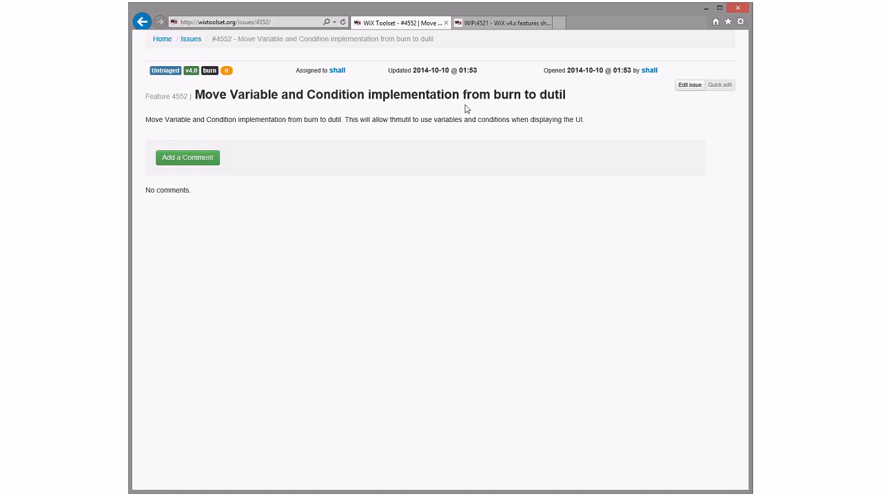
mouse_move(194, 81)
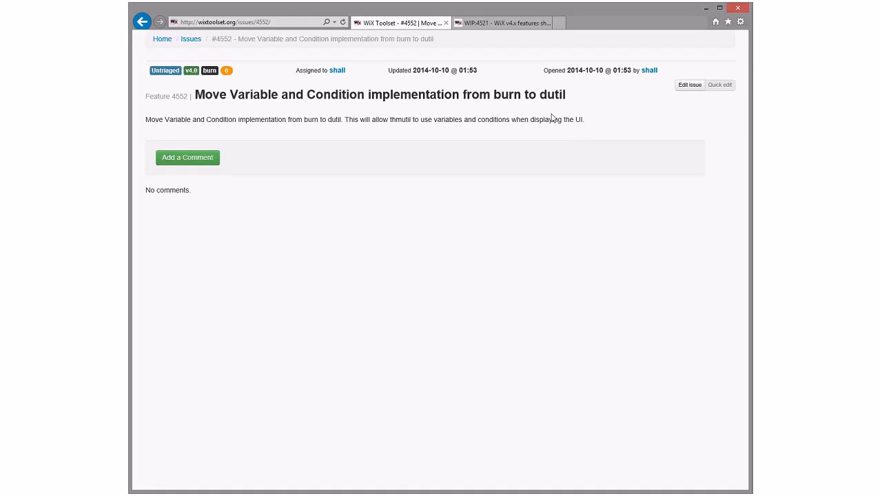
mouse_move(618, 116)
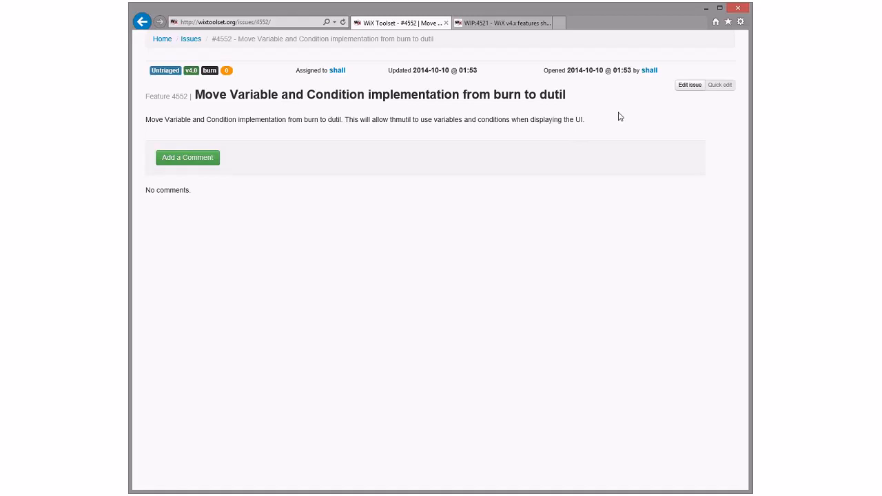
mouse_move(608, 115)
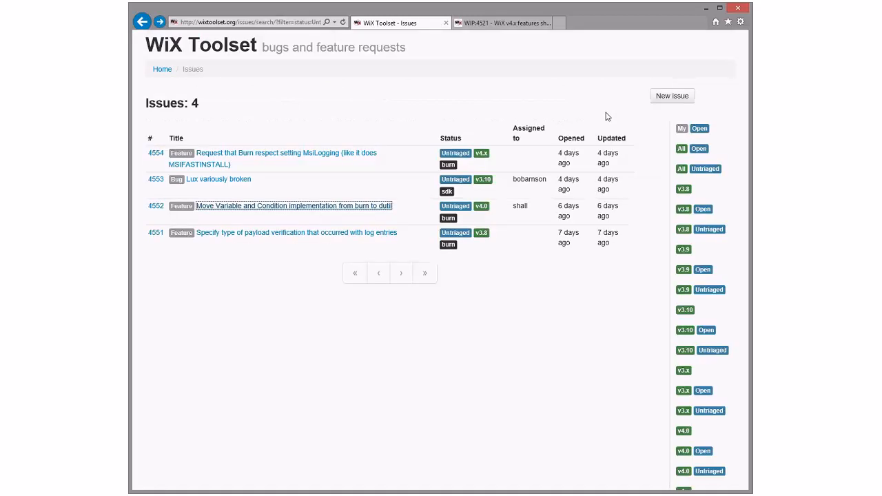
click(218, 180)
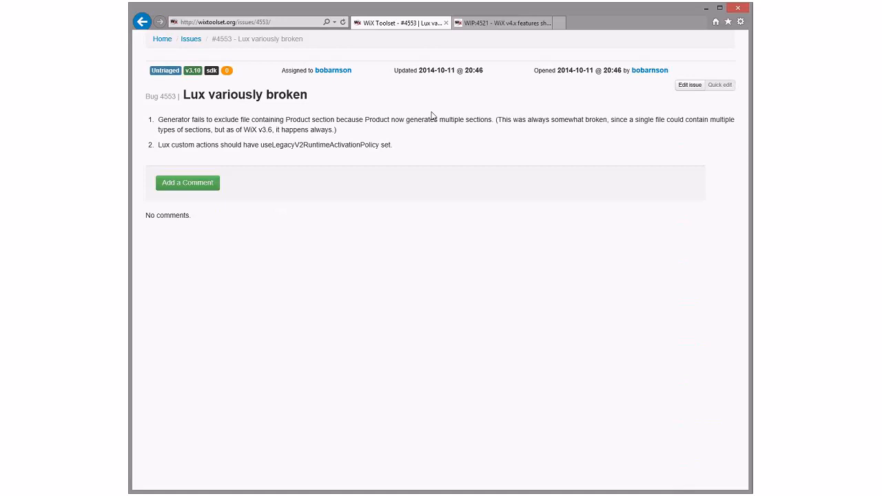
double_click(302, 145)
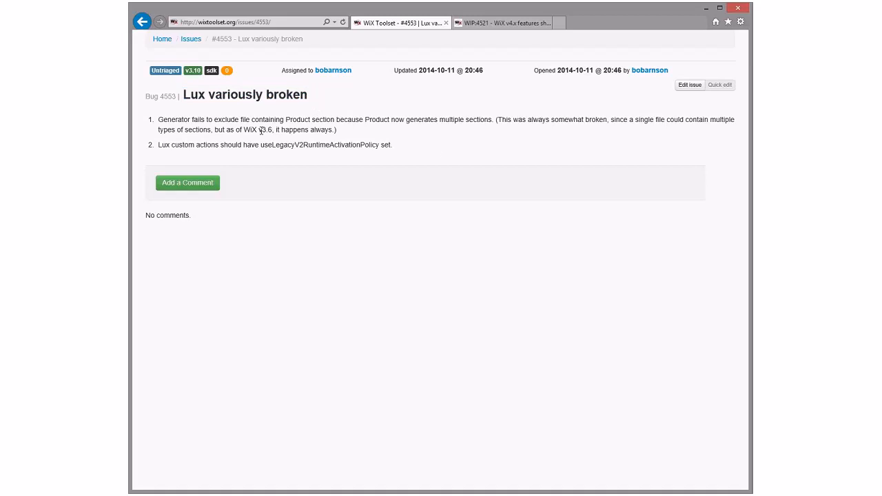
mouse_move(507, 143)
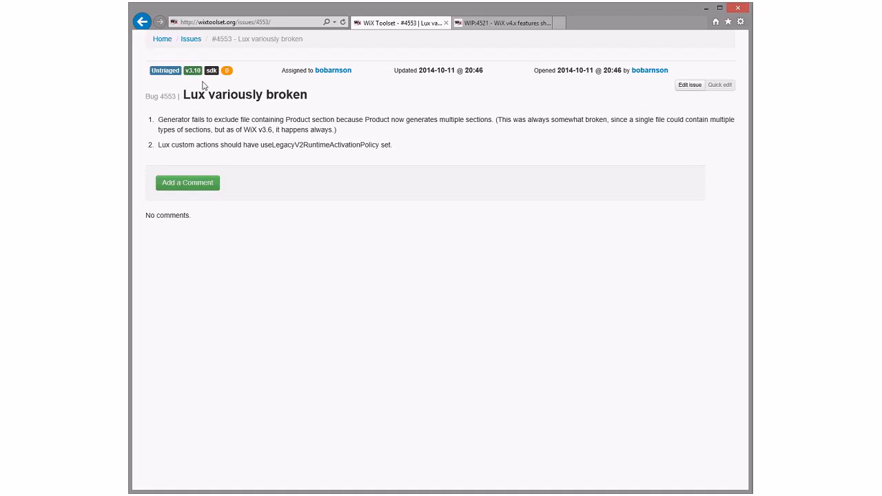
mouse_move(489, 116)
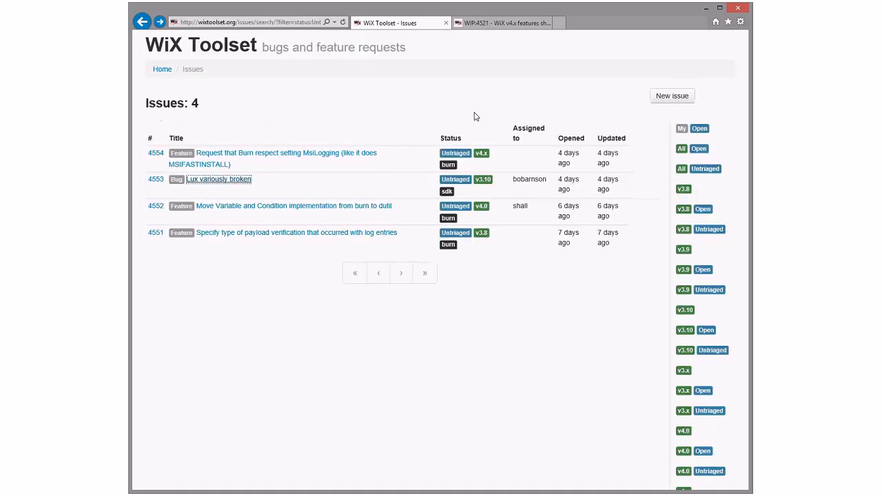
Step: Open issue 4554 on Burn respecting MsiLogging and highlight the MsiLogging term
click(286, 153)
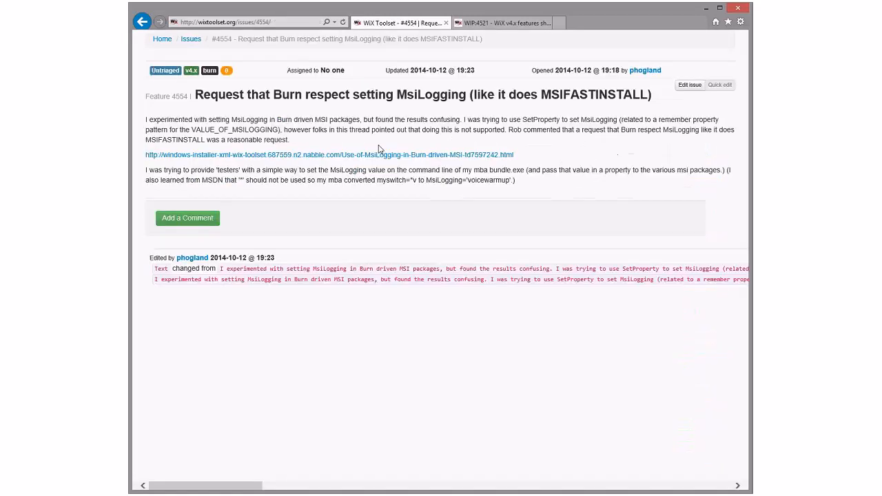
double_click(432, 95)
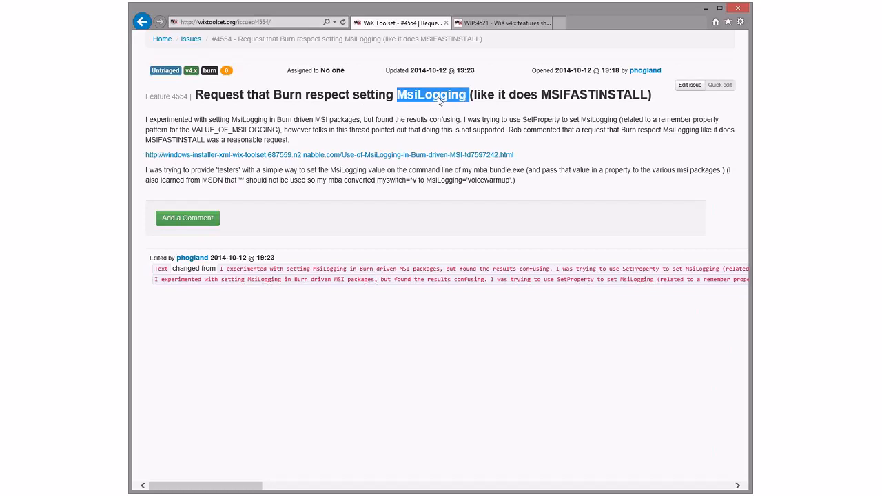
mouse_move(214, 167)
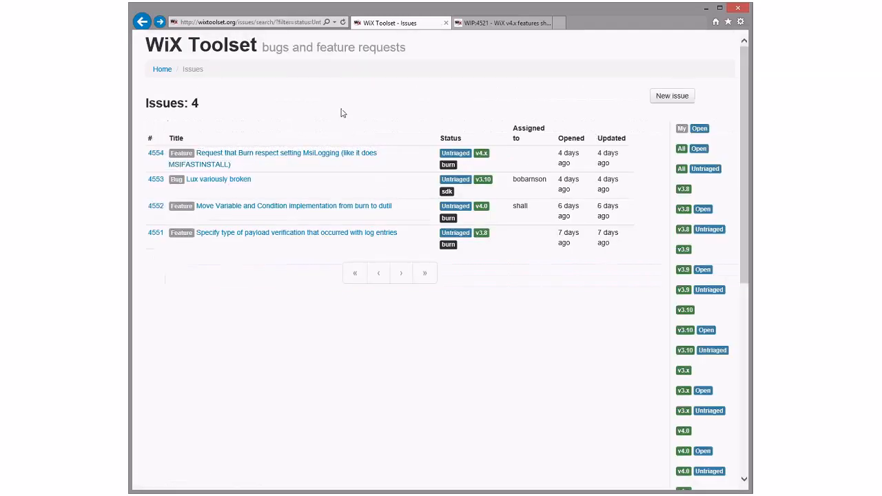
mouse_move(481, 153)
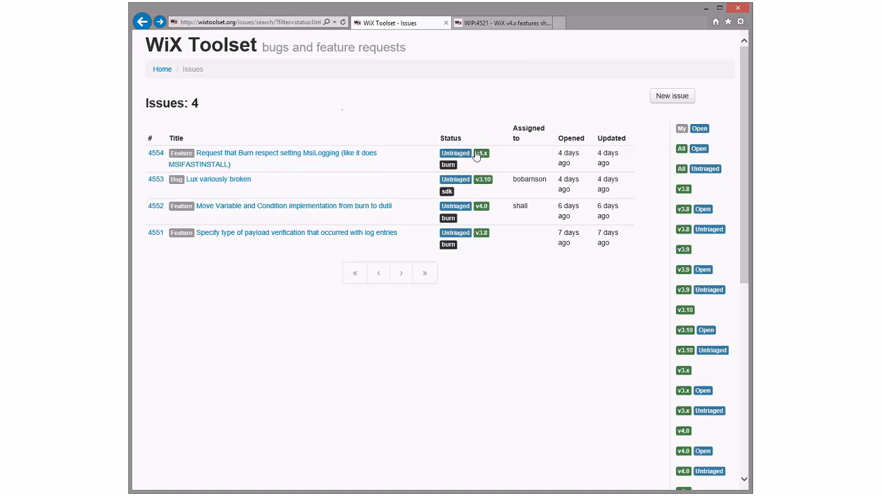
mouse_move(385, 97)
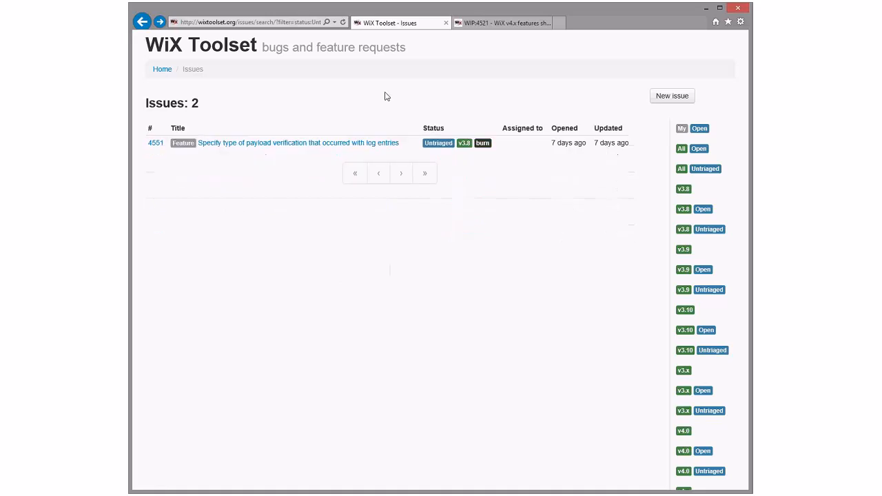
mouse_move(286, 130)
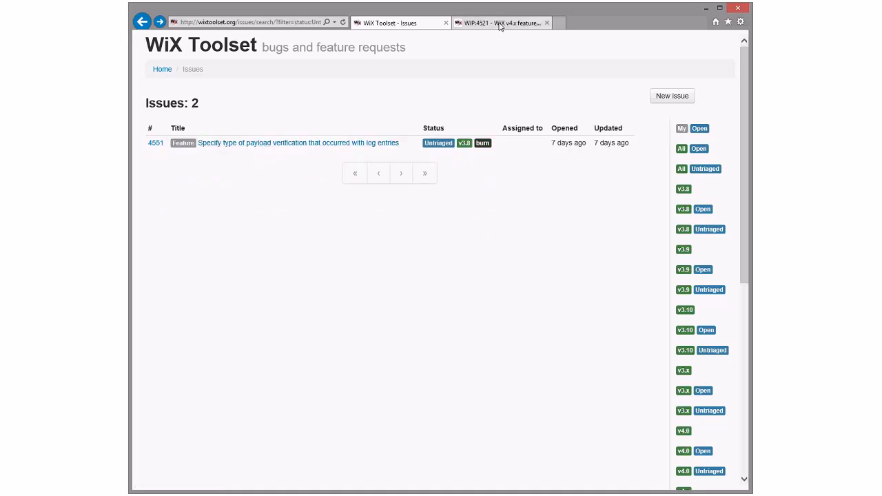
Step: Switch to the WIP-4521 tab showing the WiX v4.x features table
click(499, 23)
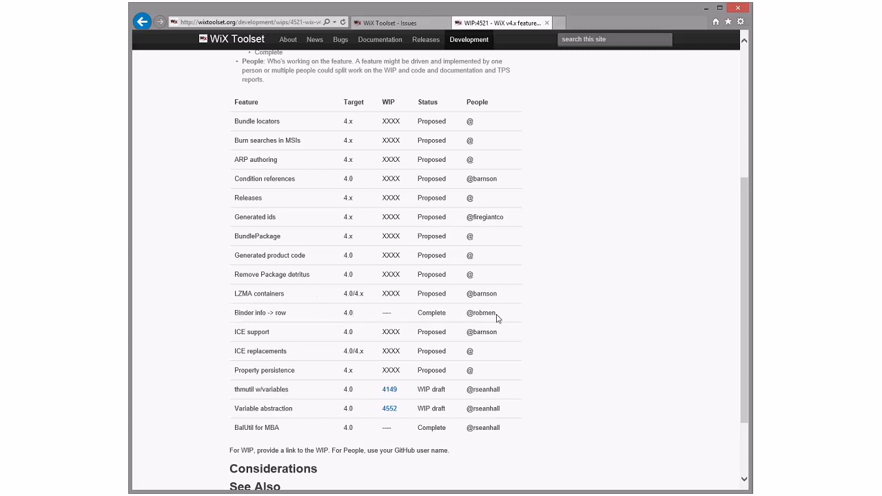
mouse_move(299, 316)
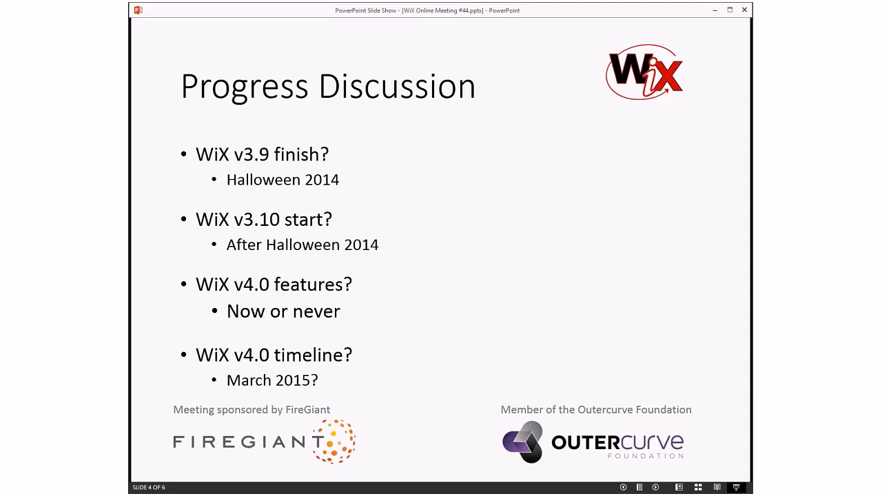
Step: Advance the slide show from Progress Discussion to slide 5, Questions|Comments
key(right)
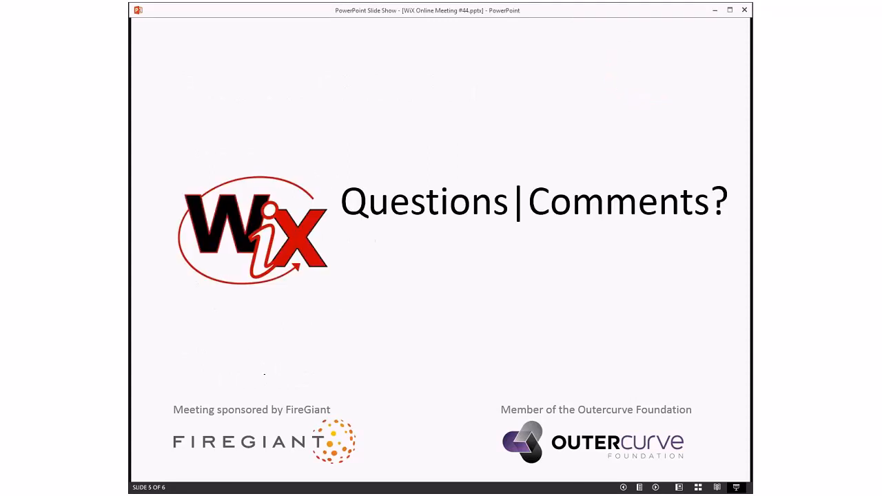